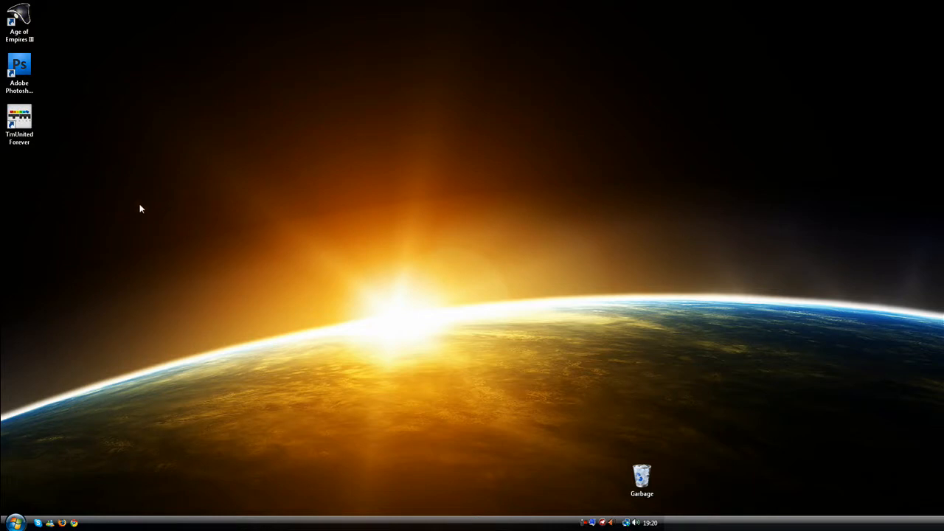
mouse_move(171, 230)
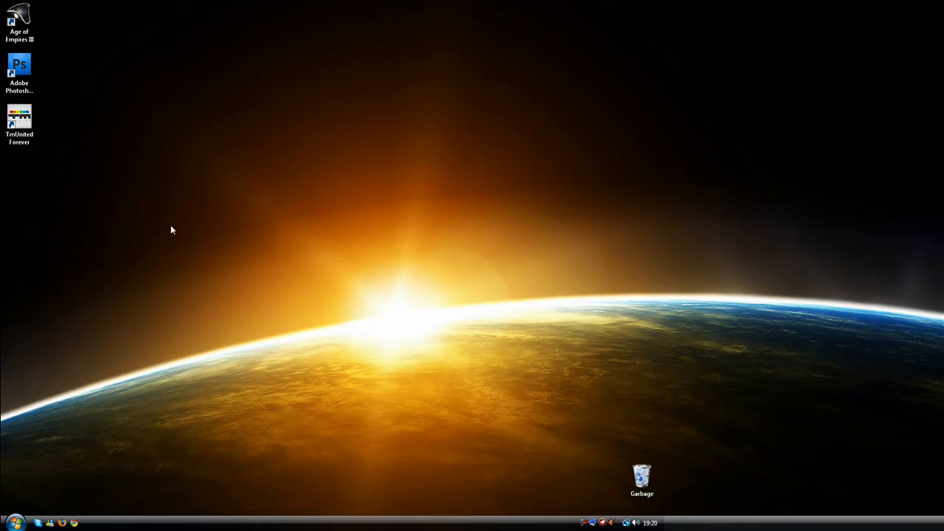
mouse_move(117, 149)
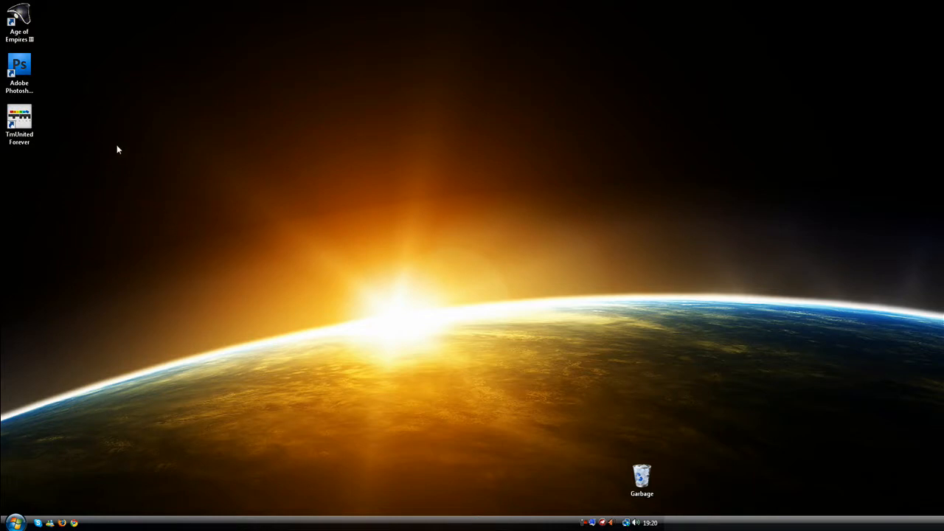
Move the Photoshop shortcut onto the open desktop and rename it to a blank character
left_click_drag(20, 71, 268, 121)
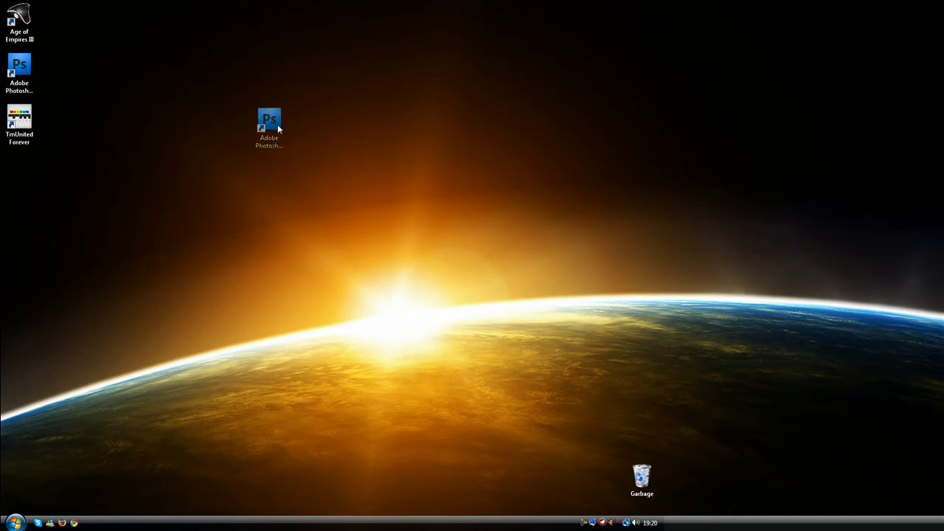
left_click(252, 126)
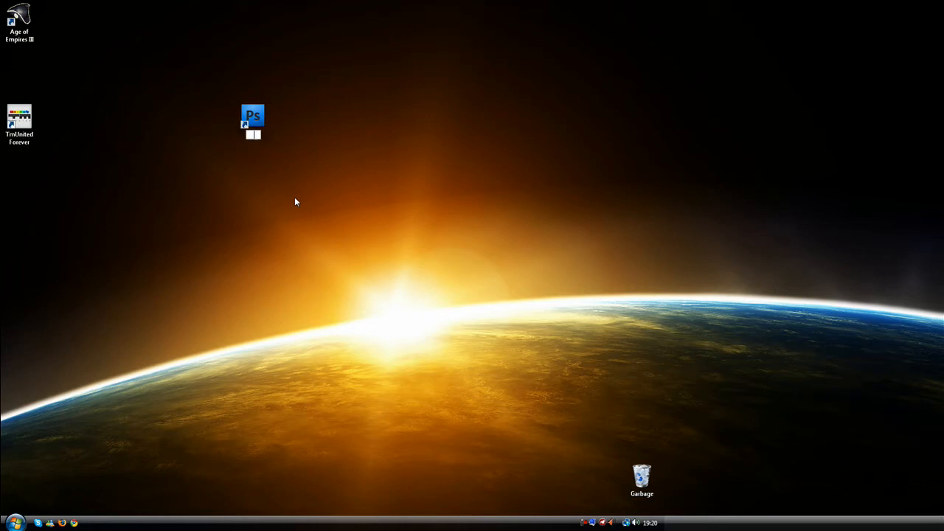
left_click(254, 124)
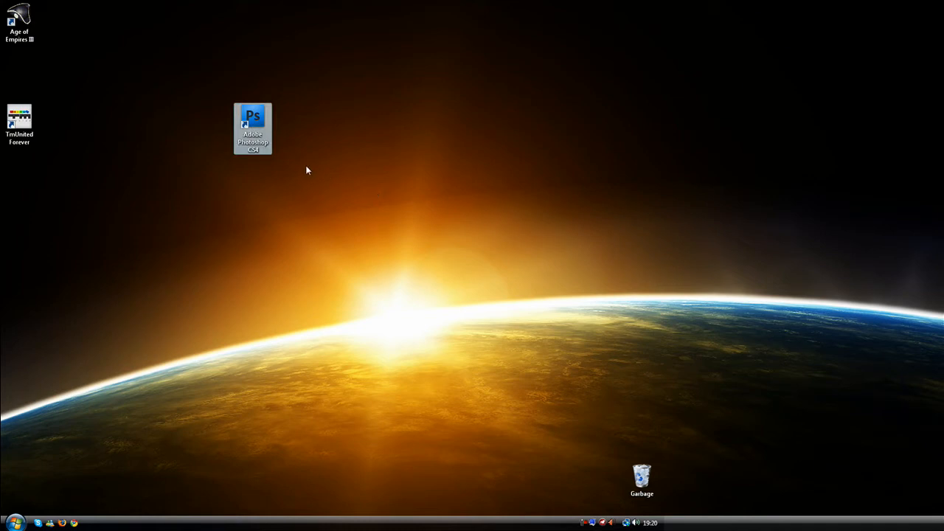
left_click(254, 130)
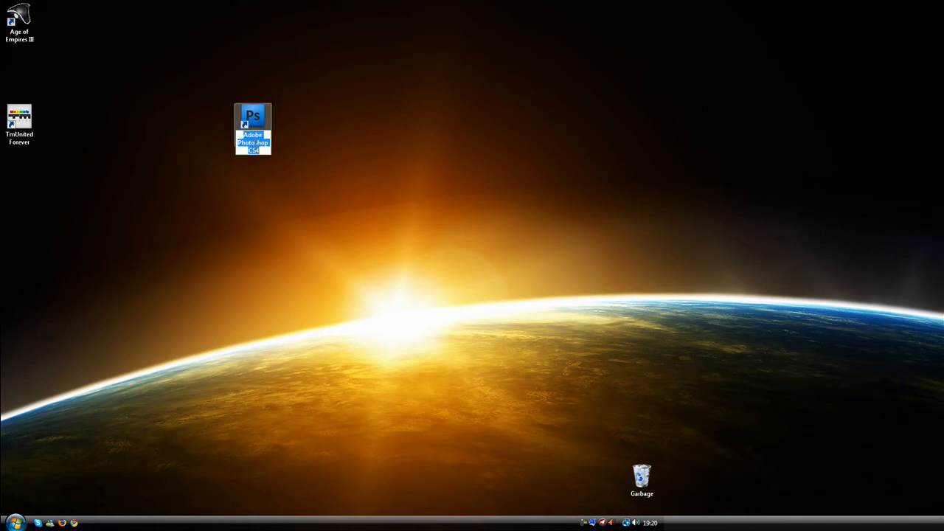
left_click(285, 172)
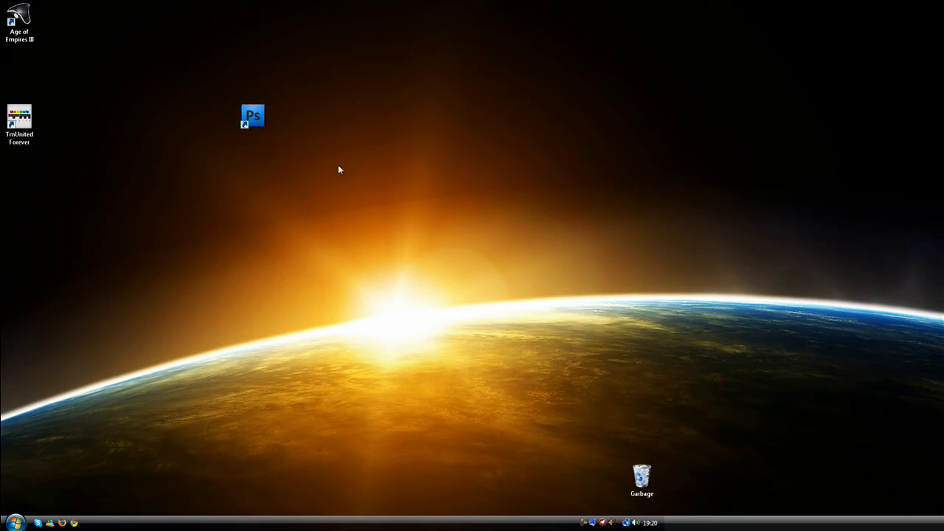
Return Photoshop to the left column and place Age of Empires III beside TimUnited Forever
left_click_drag(254, 115, 174, 65)
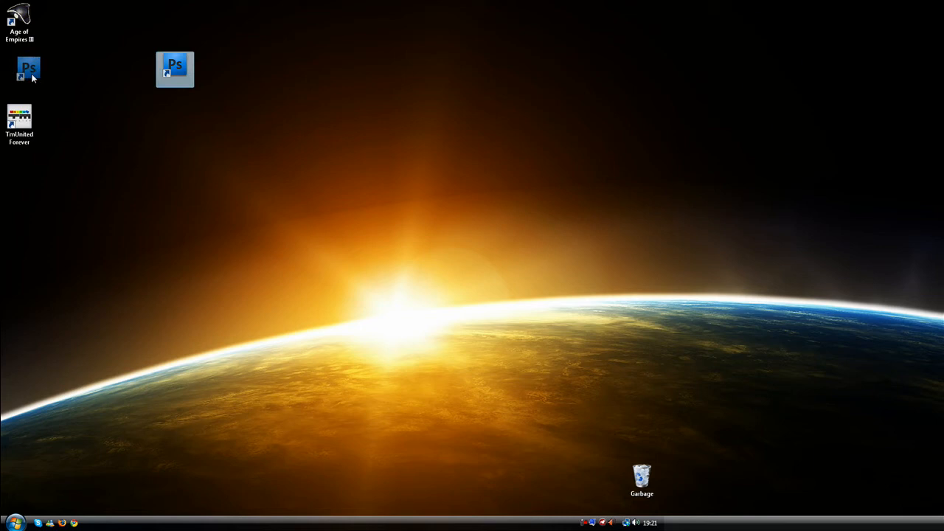
left_click_drag(175, 69, 19, 65)
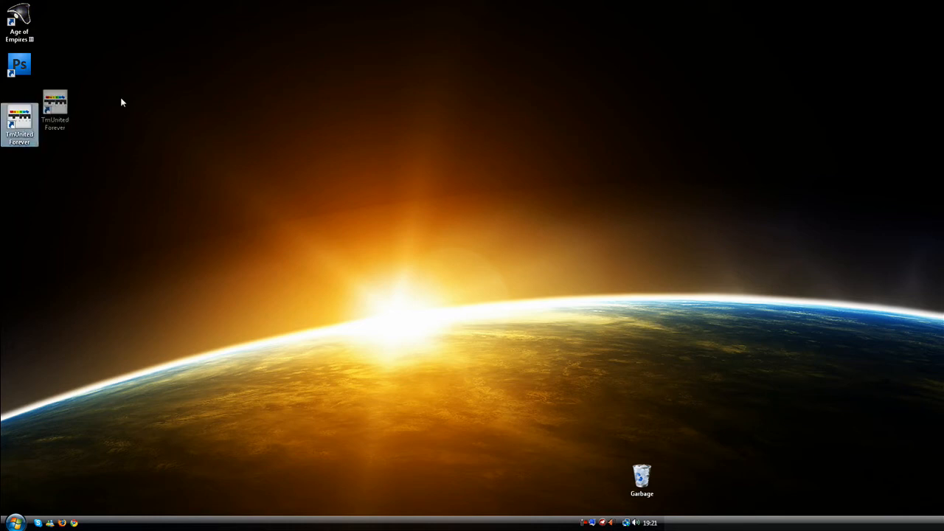
left_click_drag(17, 125, 174, 74)
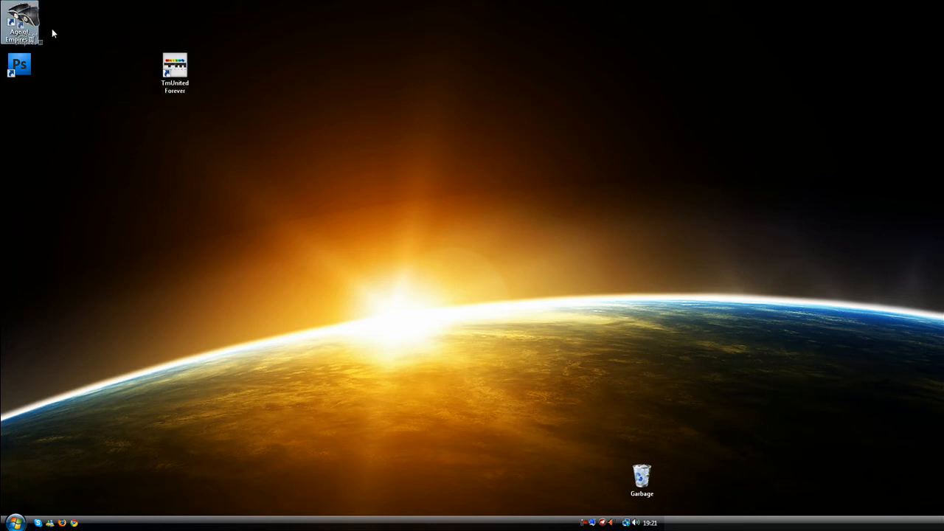
left_click_drag(20, 22, 136, 70)
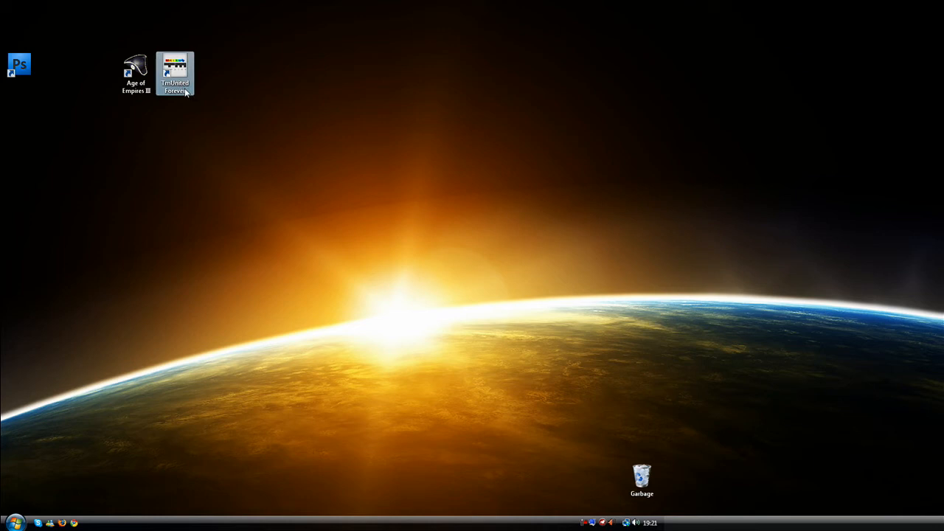
Rename the TimUnited Forever shortcut to a blank character
left_click(175, 74)
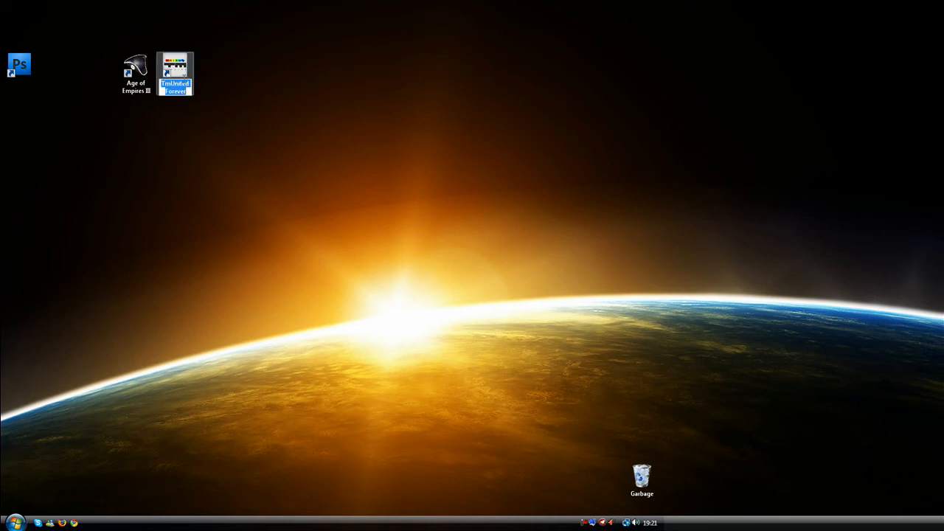
mouse_move(177, 76)
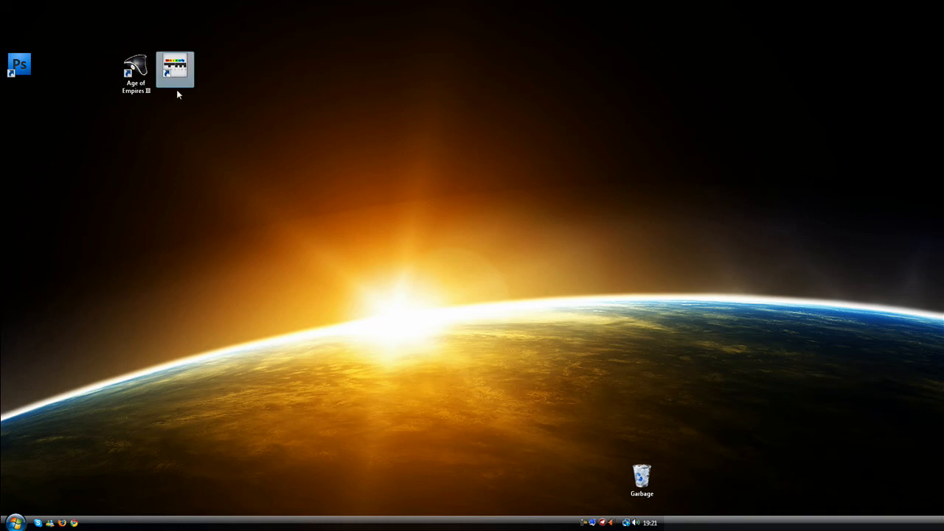
Move TimUnited under Photoshop and rename Age of Empires III to a blank character
left_click_drag(175, 70, 21, 117)
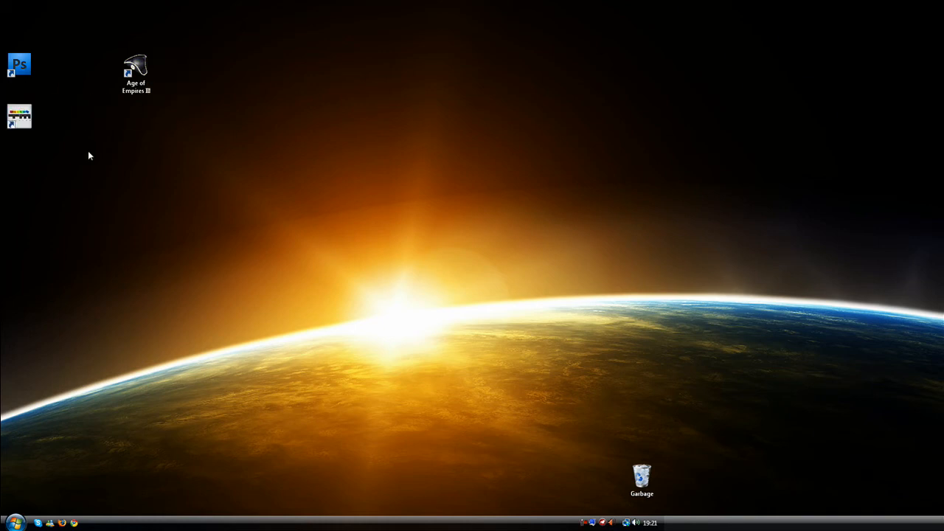
left_click(135, 71)
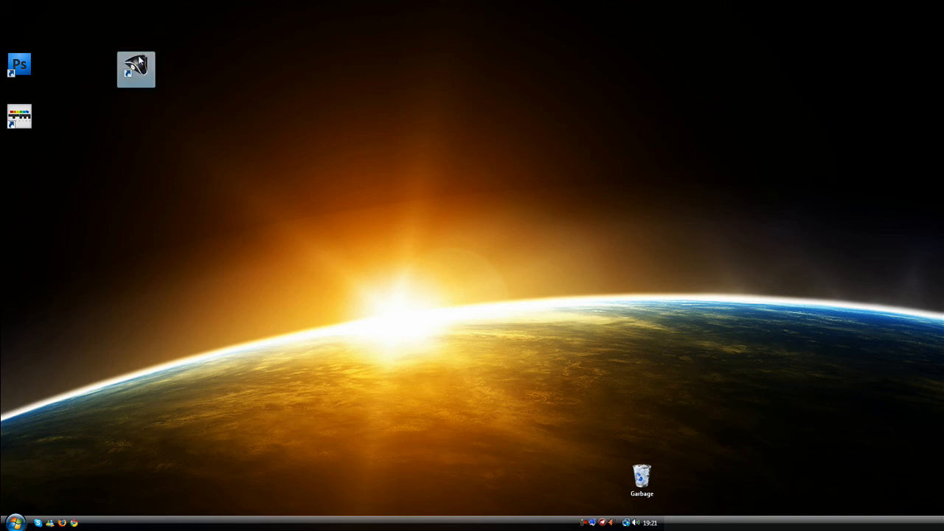
Line up Age of Empires III, Photoshop and TimUnited Forever along the top edge
left_click_drag(136, 69, 17, 15)
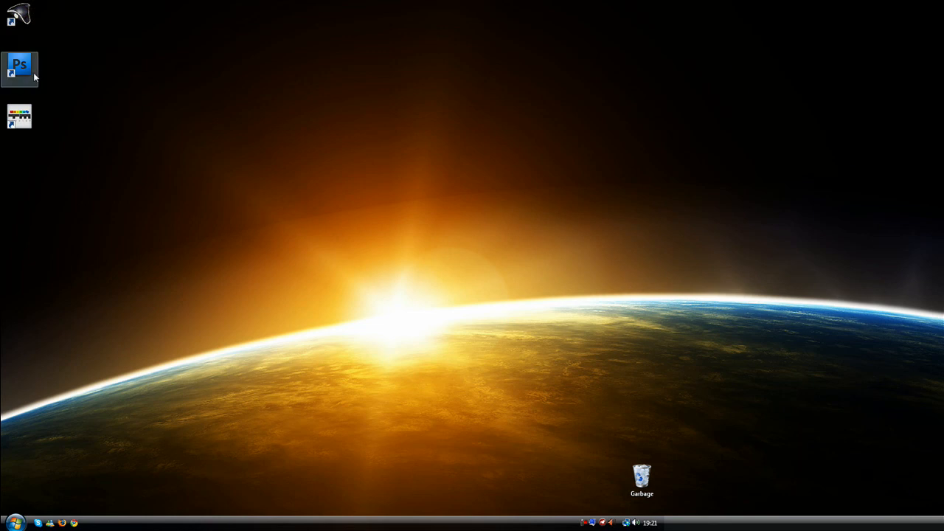
left_click_drag(20, 66, 57, 13)
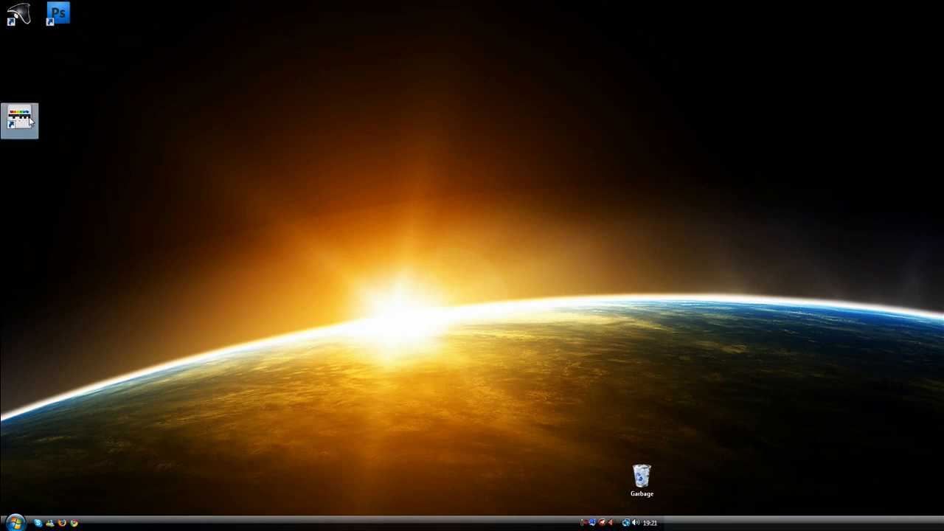
left_click_drag(21, 119, 97, 13)
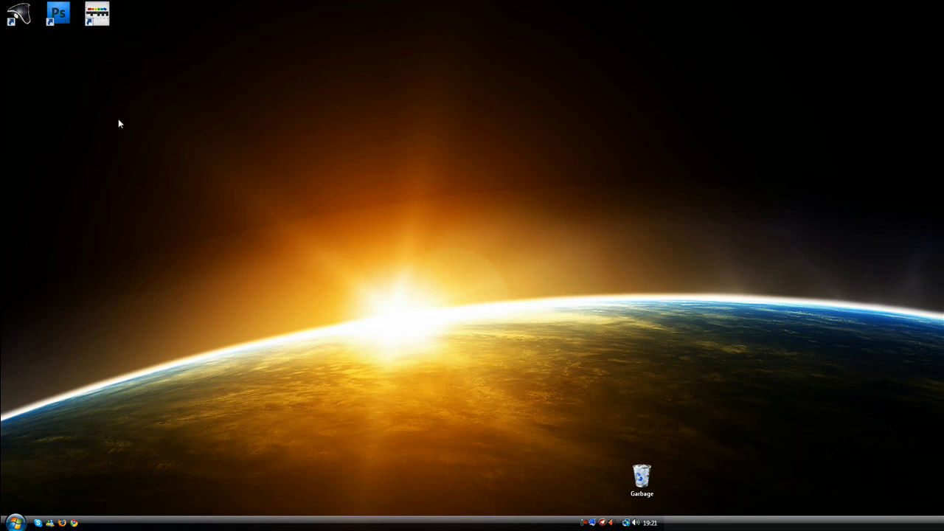
mouse_move(85, 109)
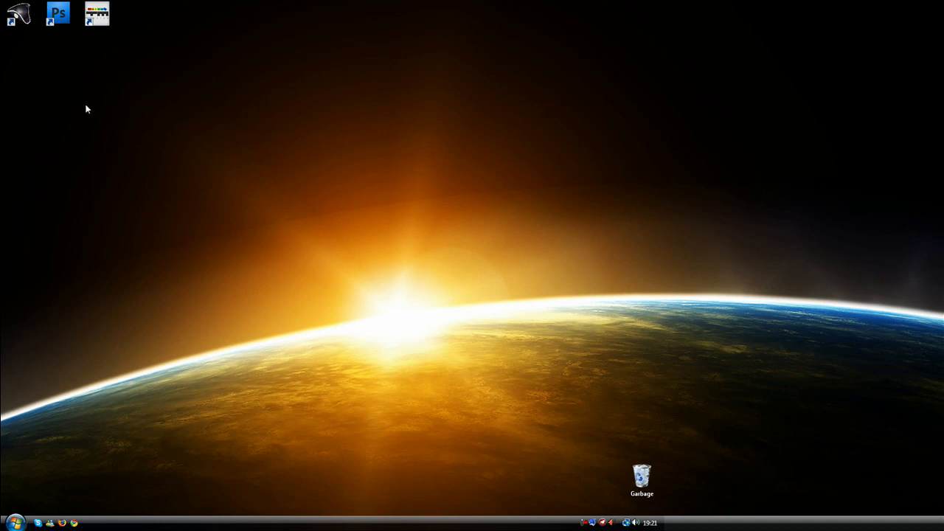
mouse_move(94, 121)
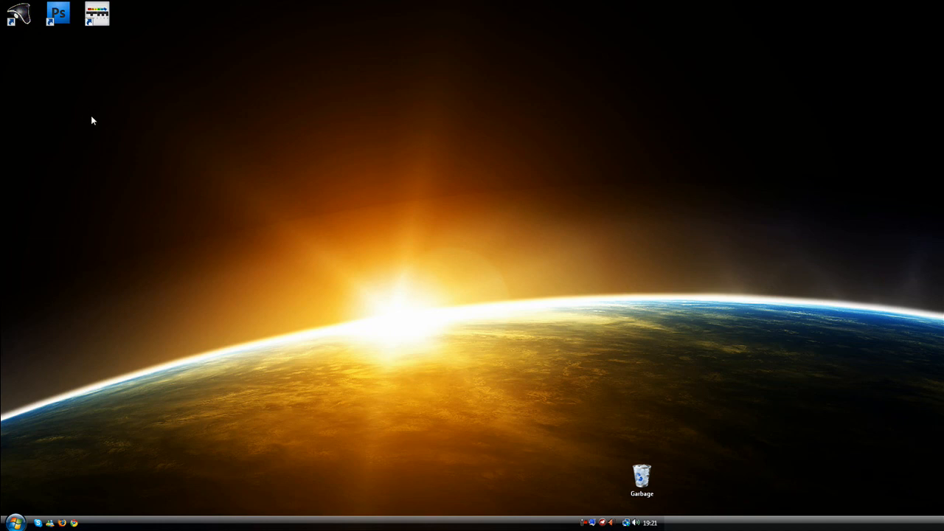
mouse_move(141, 148)
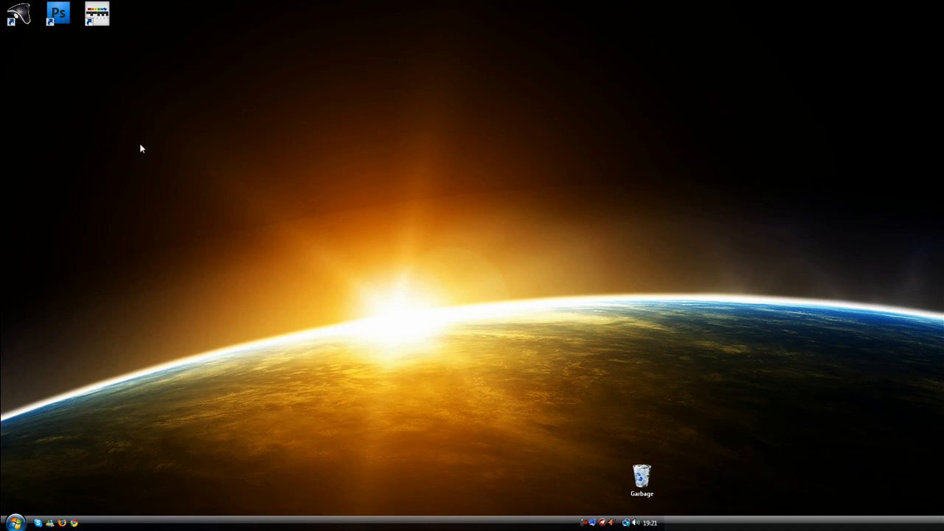